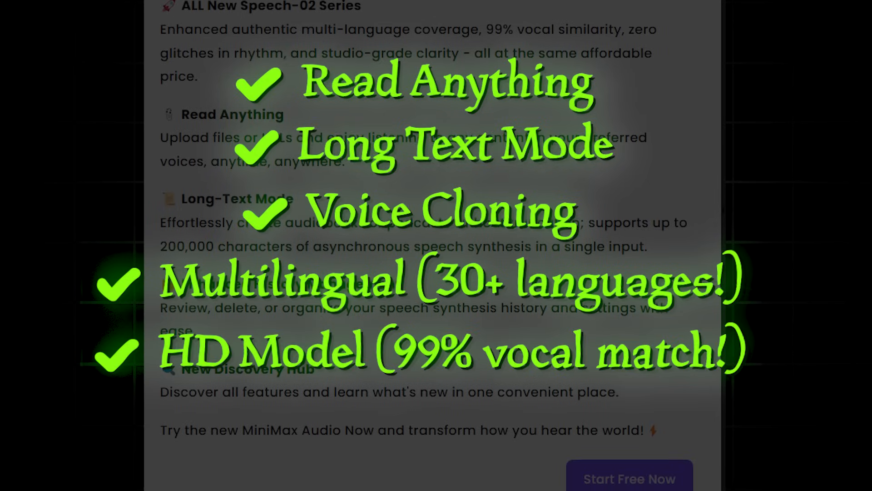
# Upload GREEK GOD.pdf and import its extracted text, up to 4,000 characters, as the script
pyautogui.scroll(-3)
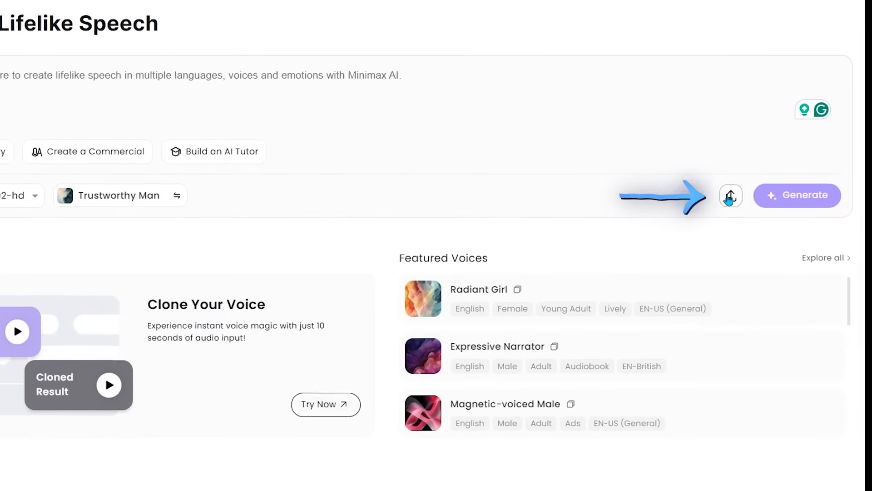
pyautogui.click(731, 196)
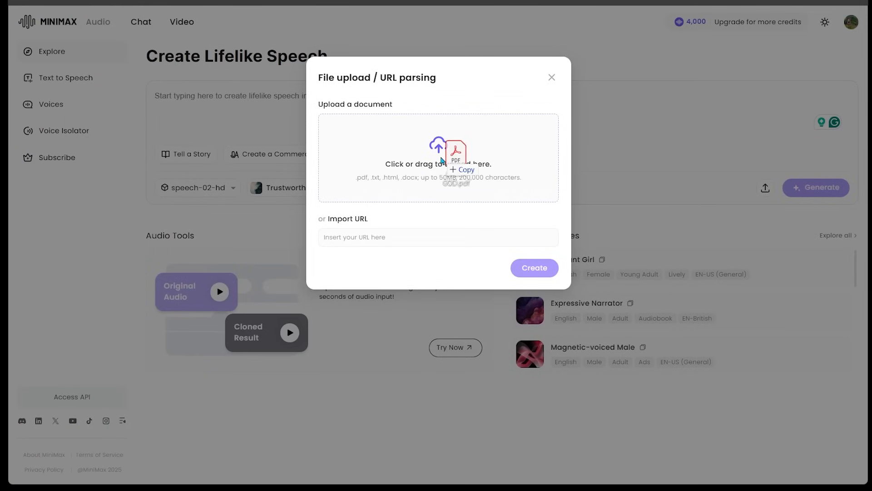
pyautogui.click(437, 157)
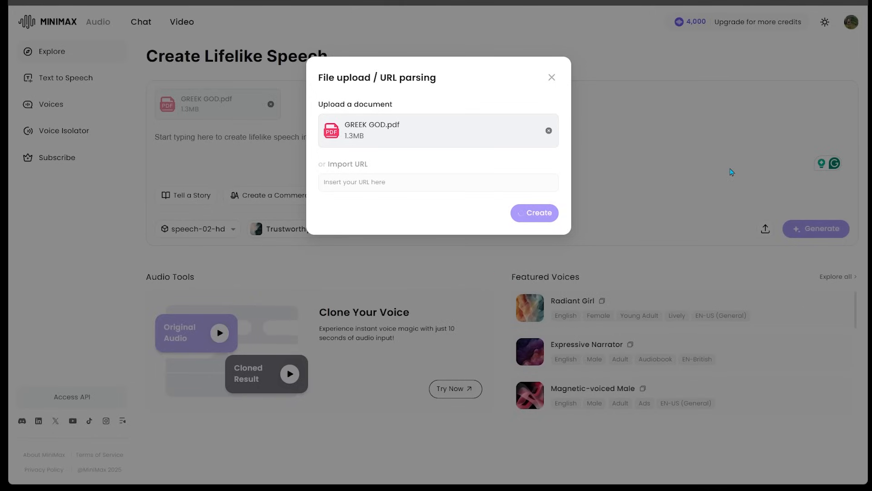
pyautogui.click(533, 212)
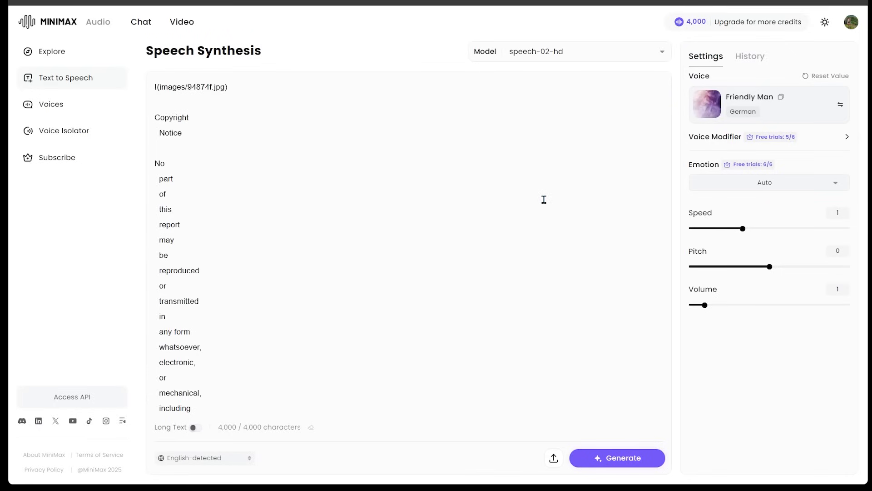
pyautogui.moveTo(358, 129)
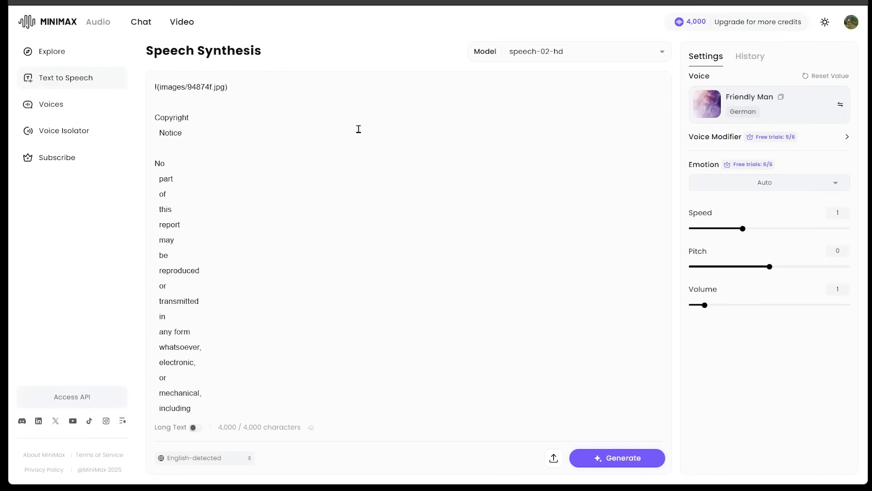
pyautogui.moveTo(656, 69)
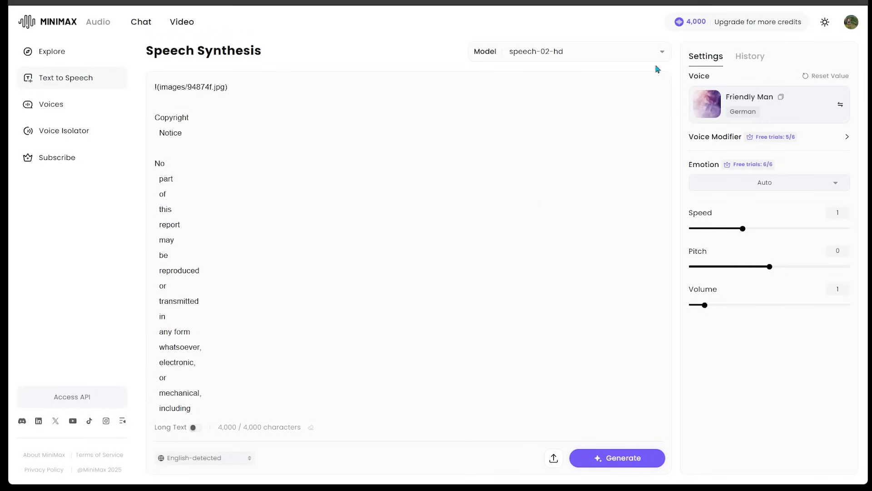
pyautogui.moveTo(514, 77)
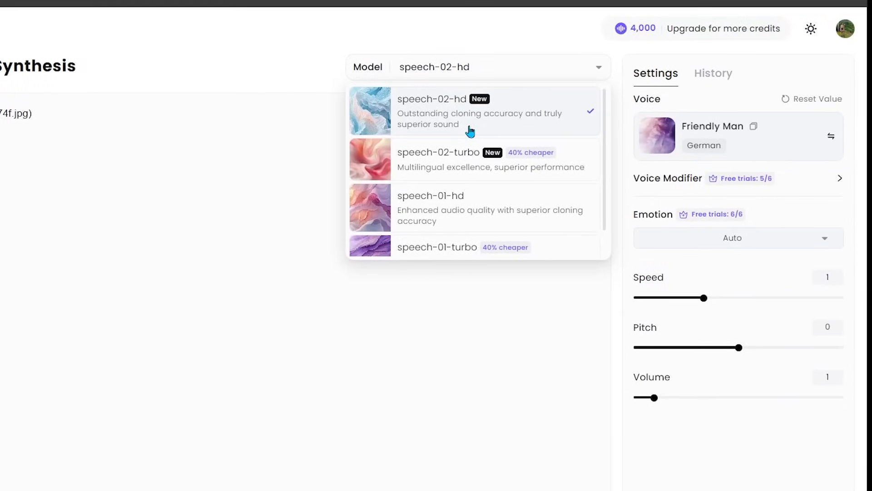
pyautogui.moveTo(486, 126)
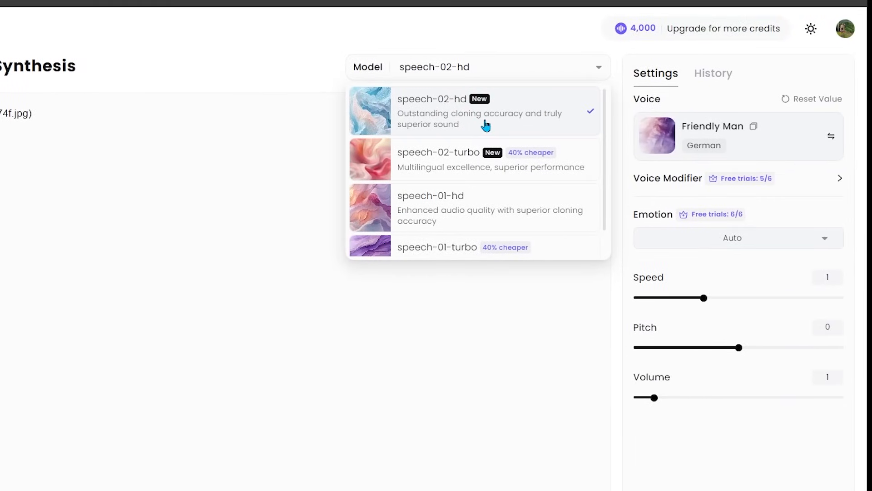
# Confirm speech-02-hd as the model and bring up the voice library
pyautogui.click(483, 110)
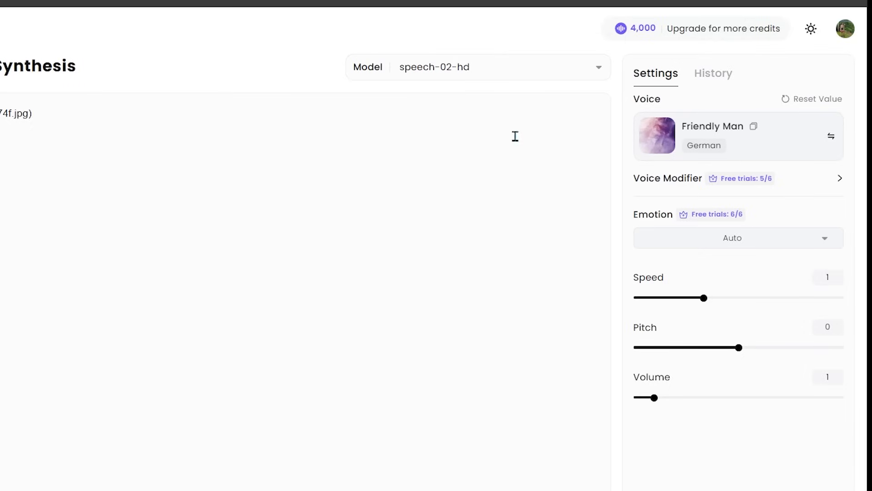
pyautogui.moveTo(755, 155)
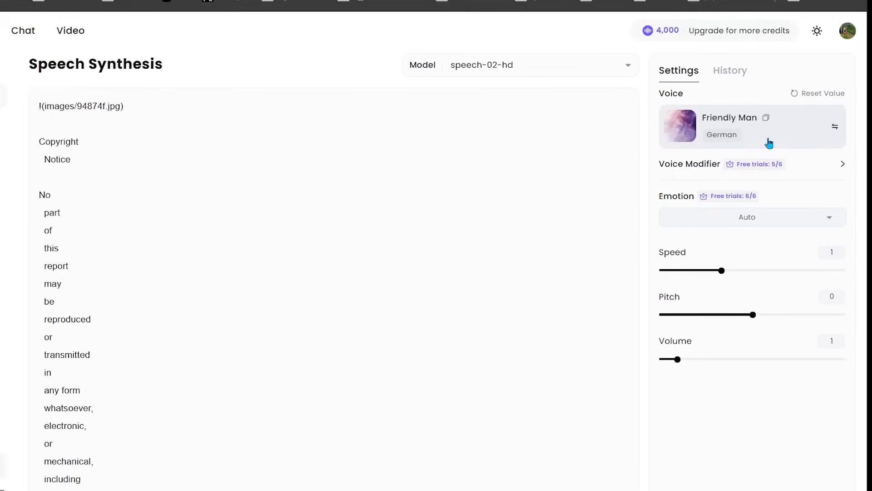
pyautogui.click(752, 126)
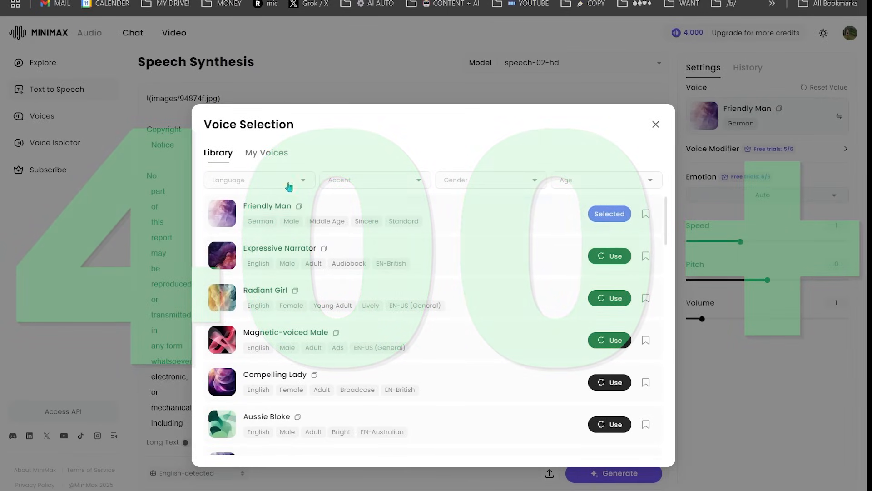
# Apply the Andrew Huberman cloned voice from My Voices and start generating speech
pyautogui.click(267, 152)
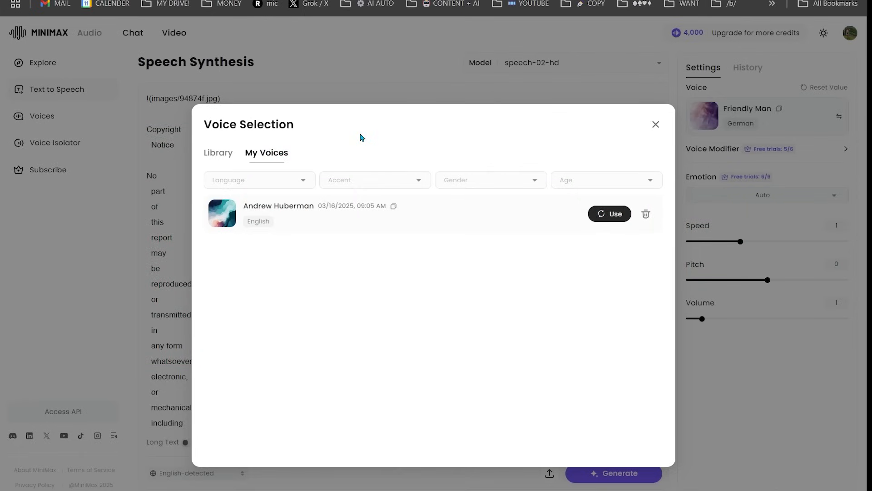
pyautogui.click(609, 214)
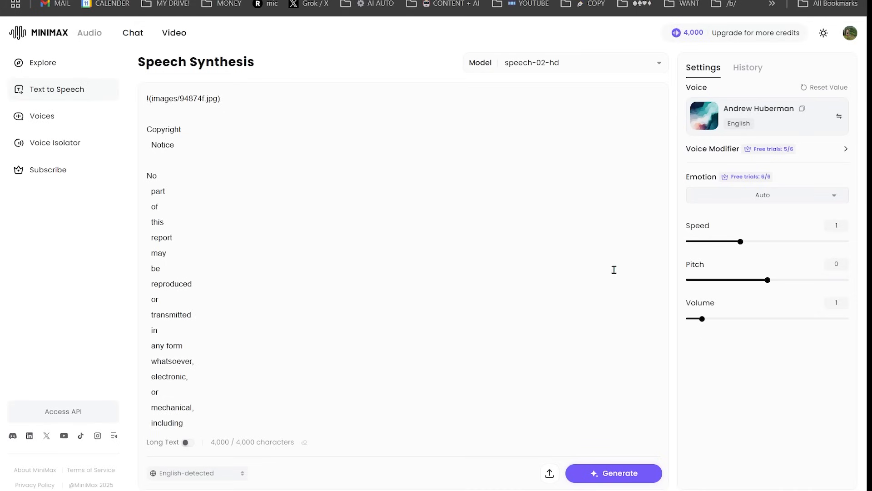
pyautogui.click(613, 473)
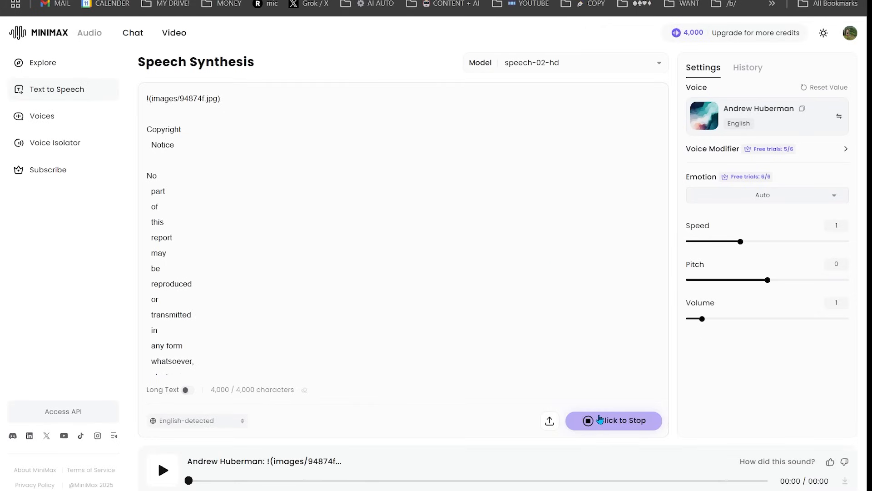
# Halt the running generation, leaving the speech editor empty
pyautogui.click(613, 420)
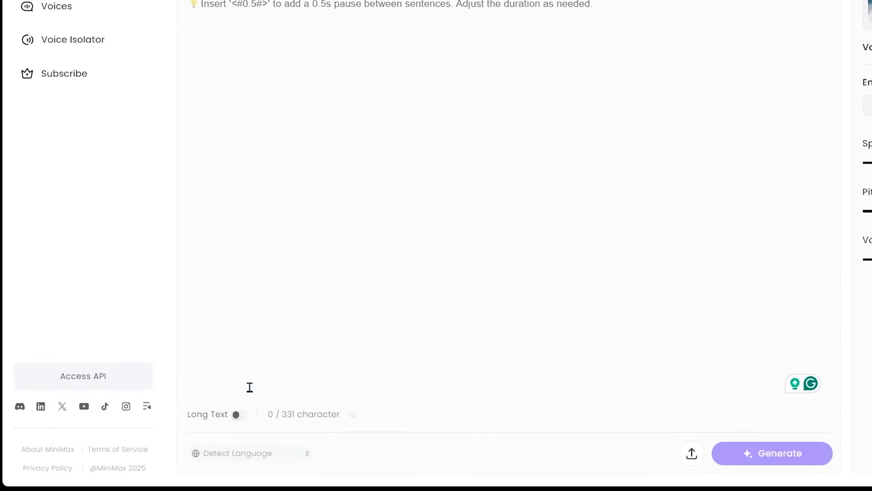
# Enable Long Text mode in the empty editor, raising the limit to 5,000 characters
pyautogui.click(236, 414)
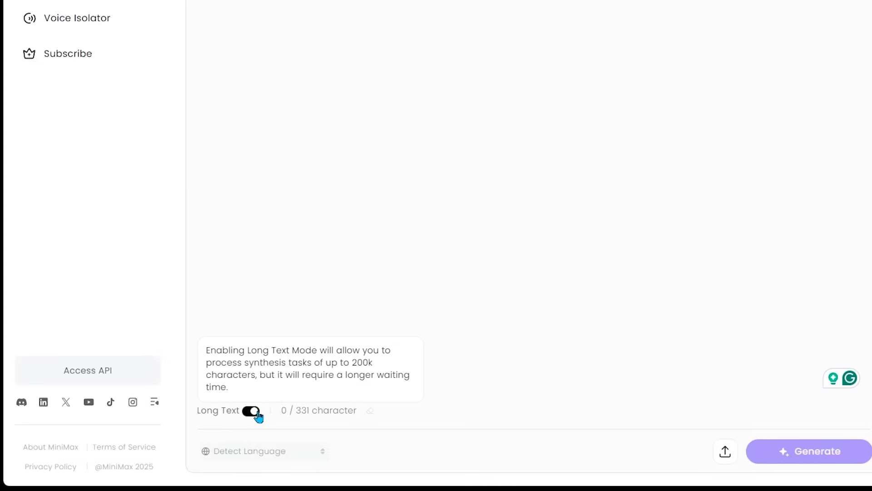
pyautogui.click(250, 411)
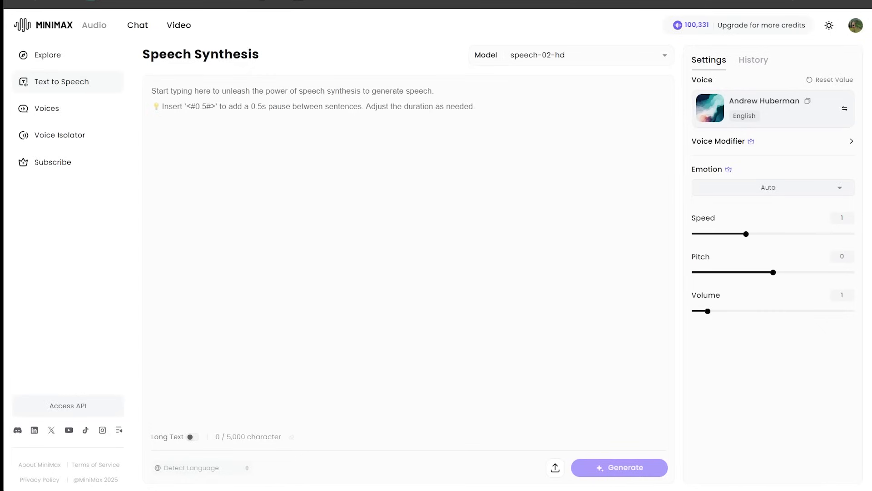
pyautogui.moveTo(56, 104)
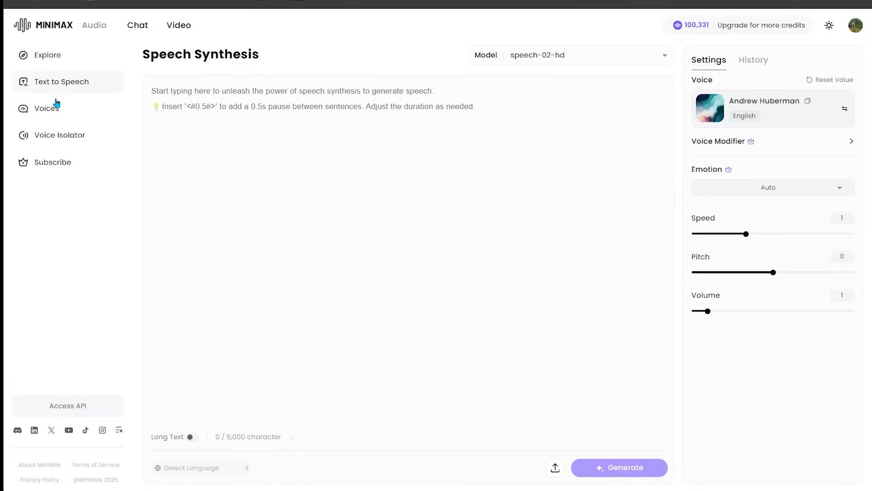
# Open the Voice Cloning form from the Voices page
pyautogui.click(47, 108)
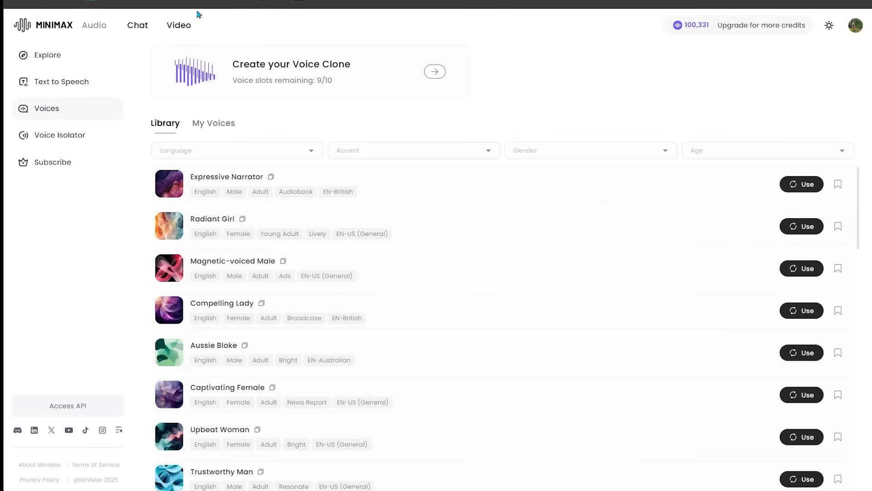
pyautogui.moveTo(338, 84)
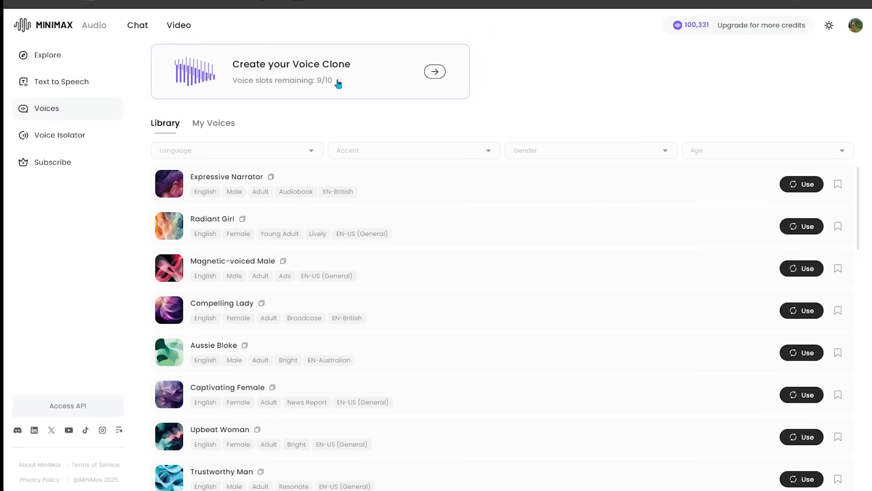
pyautogui.click(434, 71)
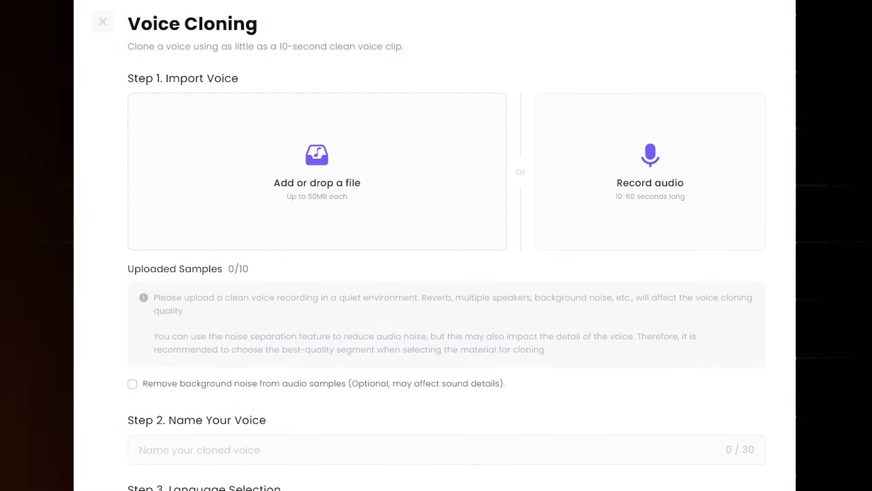
# Clone the lex.mp3 sample as an English voice named 'Lex'
pyautogui.scroll(-3)
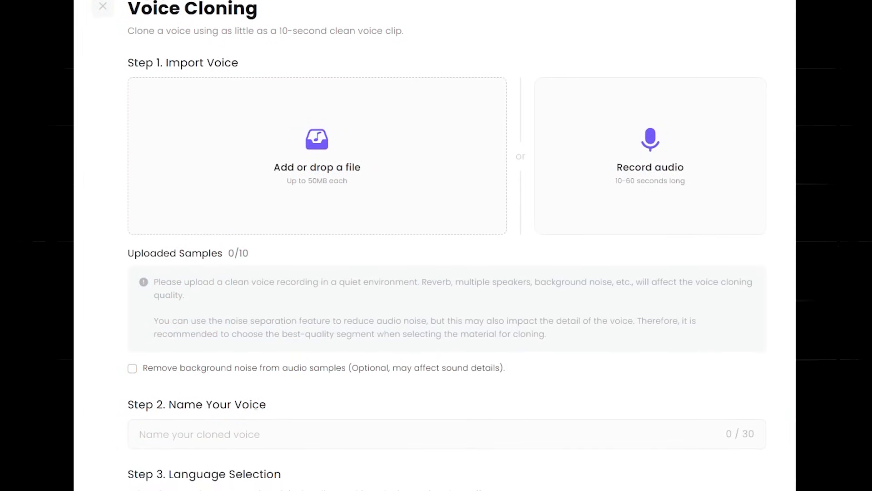
pyautogui.scroll(-3)
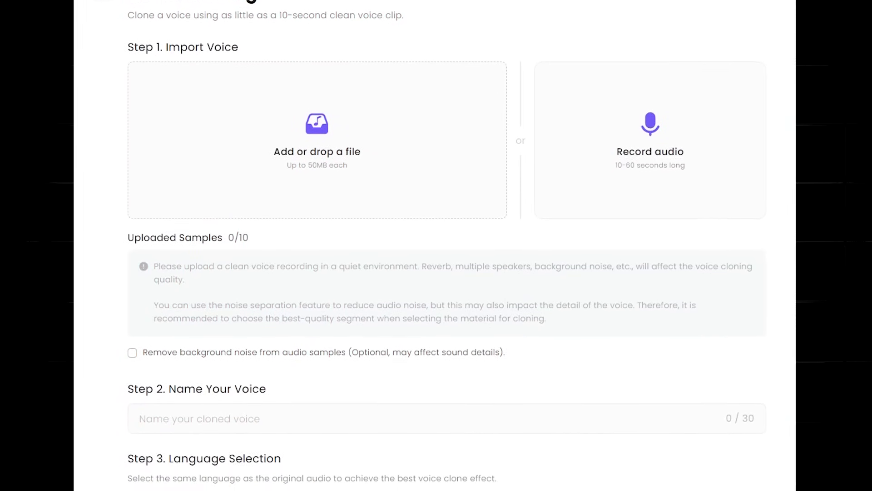
pyautogui.scroll(-3)
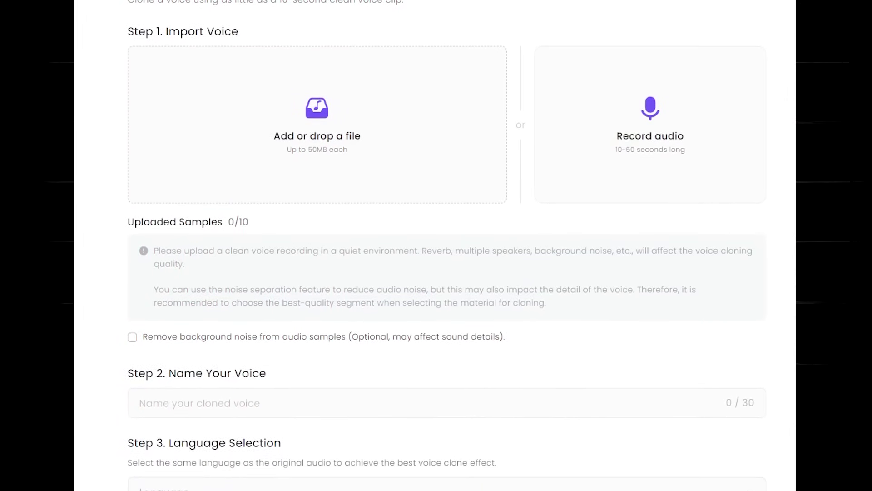
pyautogui.scroll(-3)
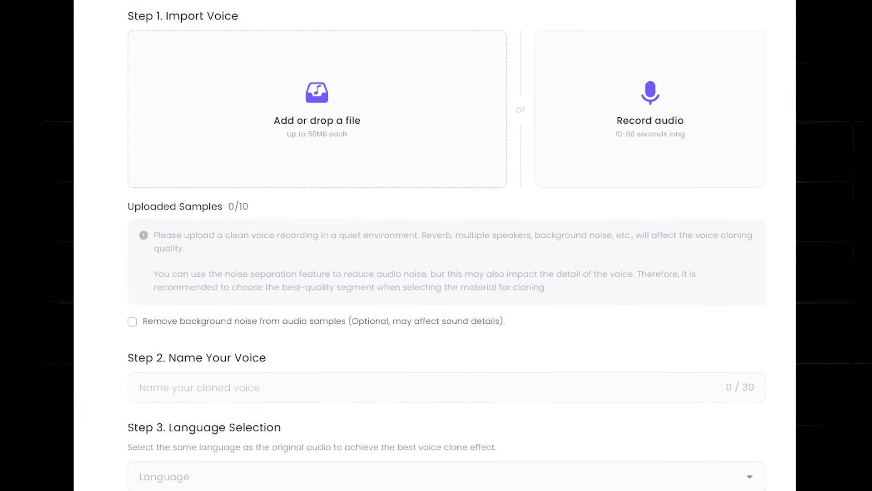
pyautogui.scroll(-3)
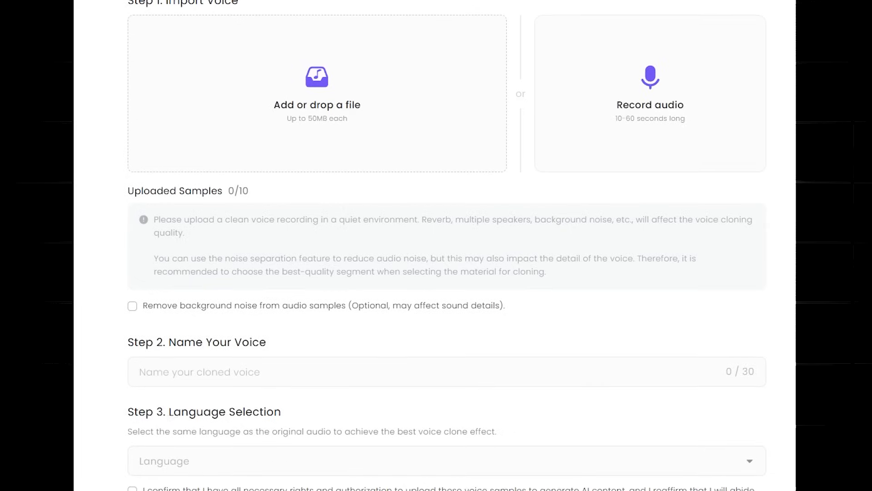
pyautogui.scroll(-3)
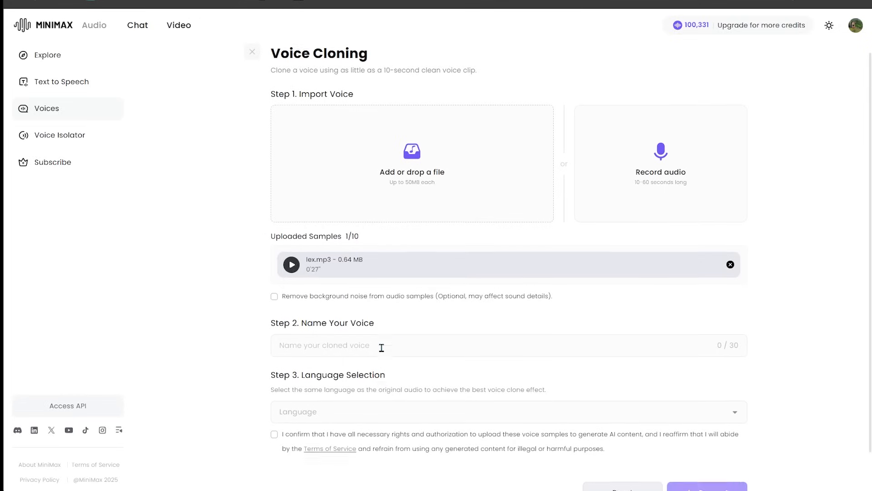
pyautogui.scroll(-3)
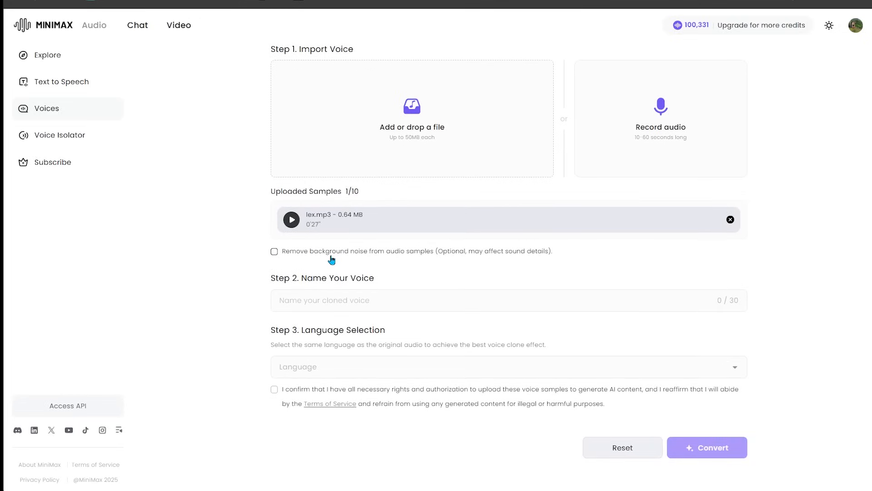
pyautogui.write('L')
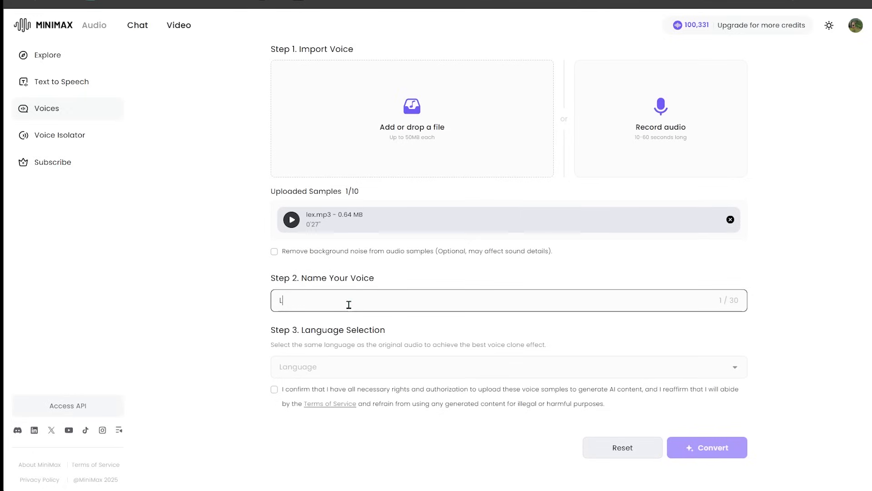
pyautogui.write('ex')
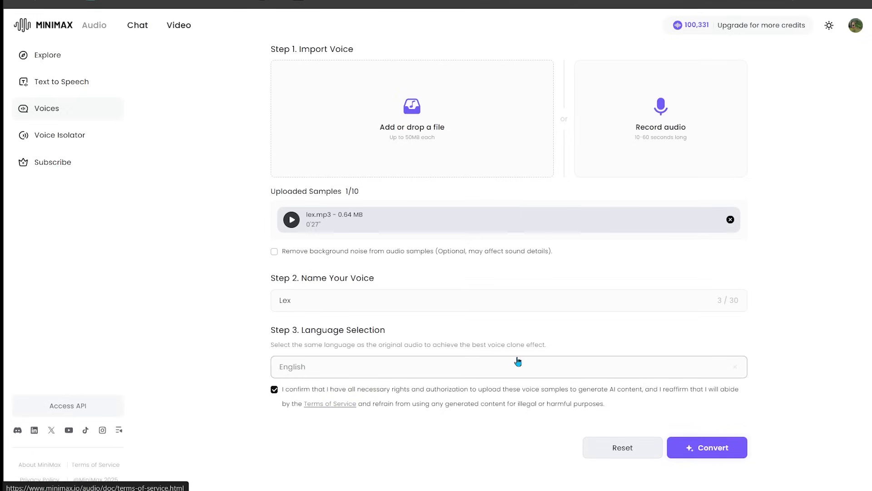
pyautogui.click(707, 447)
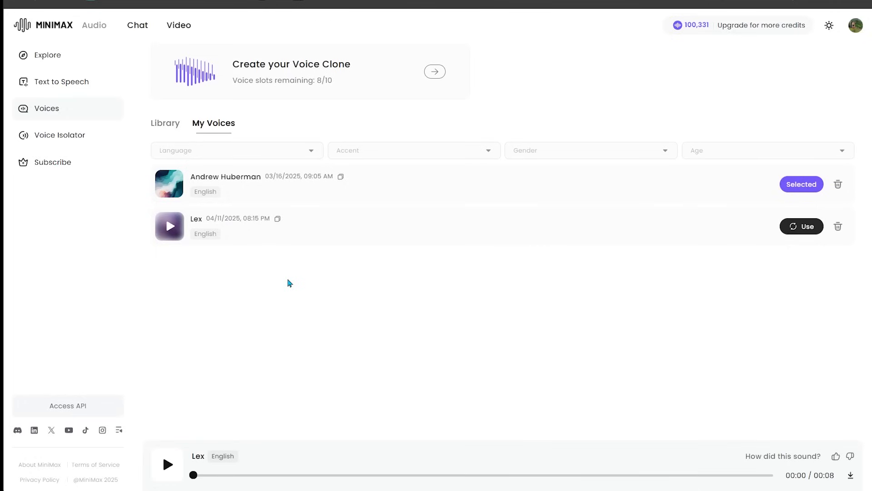
pyautogui.moveTo(280, 273)
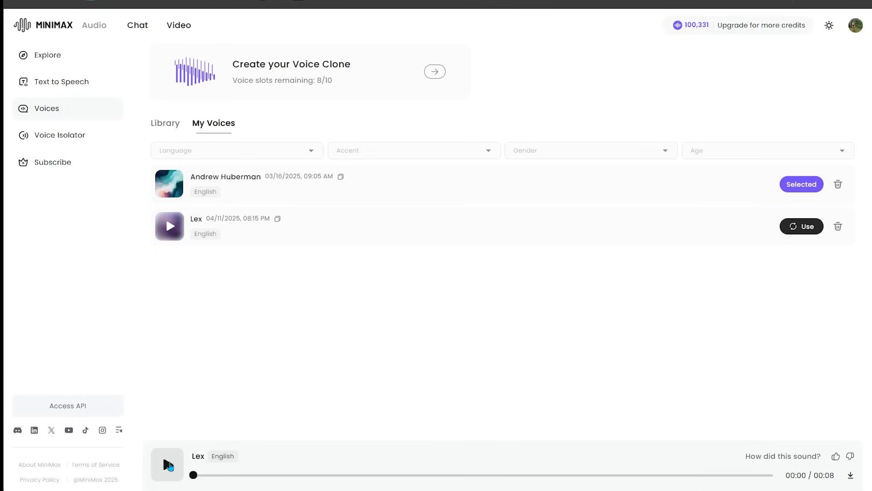
# Preview the Lex voice and load it into Speech Synthesis for the 571-character script
pyautogui.click(169, 226)
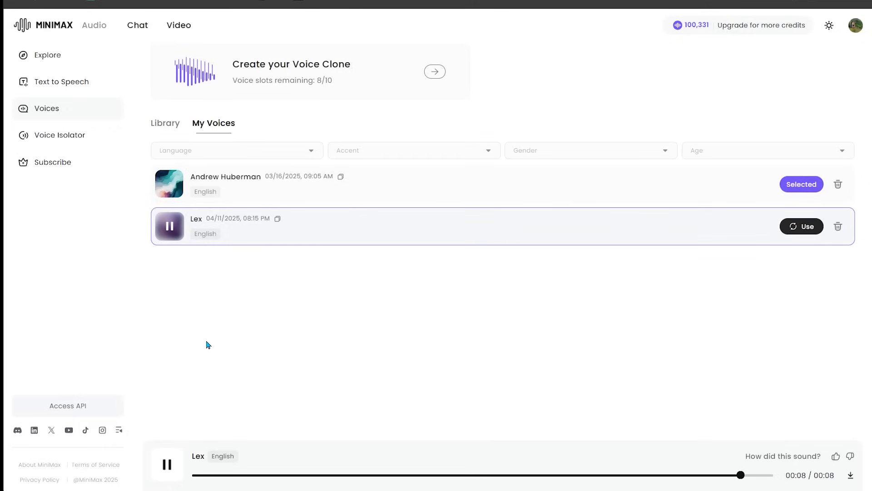
pyautogui.click(801, 226)
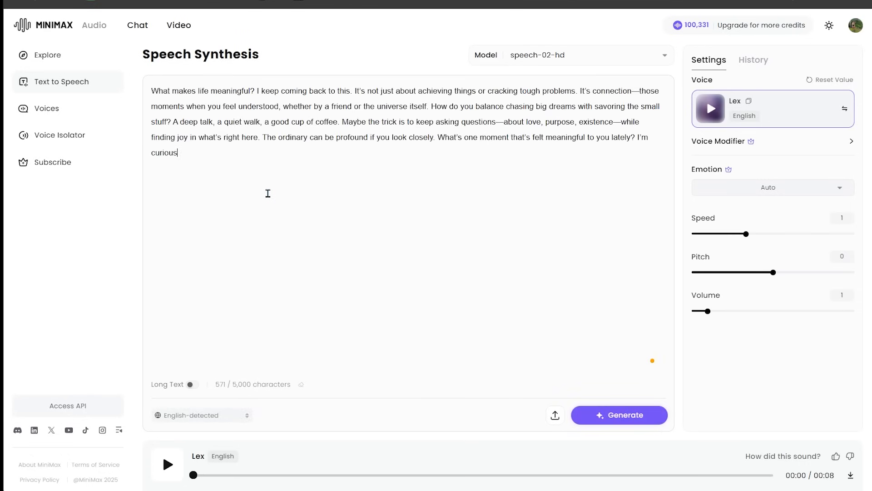
# Add a closing period, verify Lex in Voice Selection, and start generating
pyautogui.write('.')
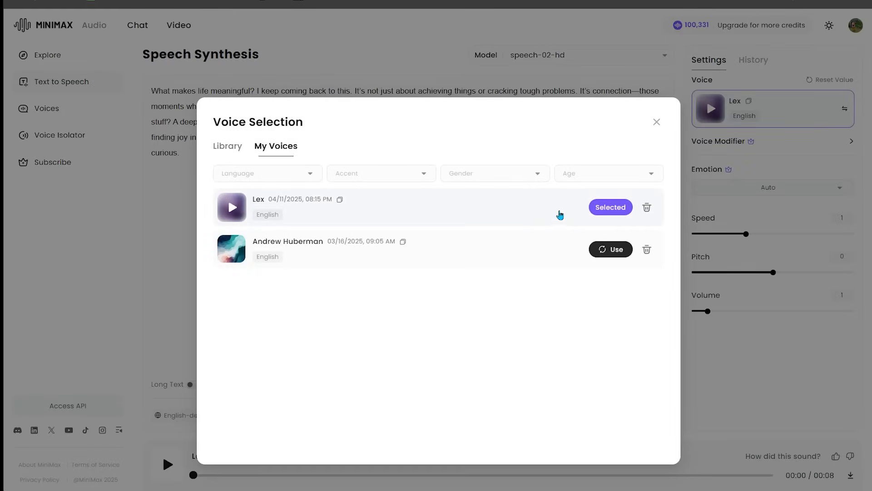
pyautogui.click(656, 122)
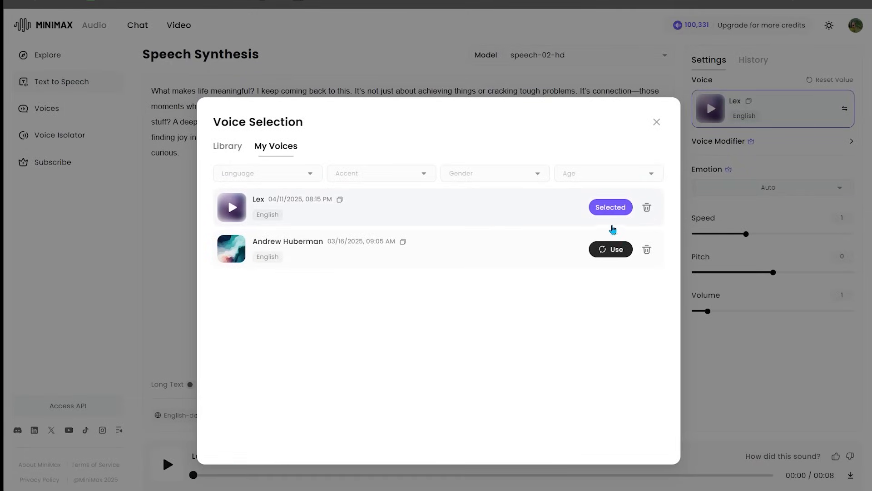
pyautogui.click(227, 146)
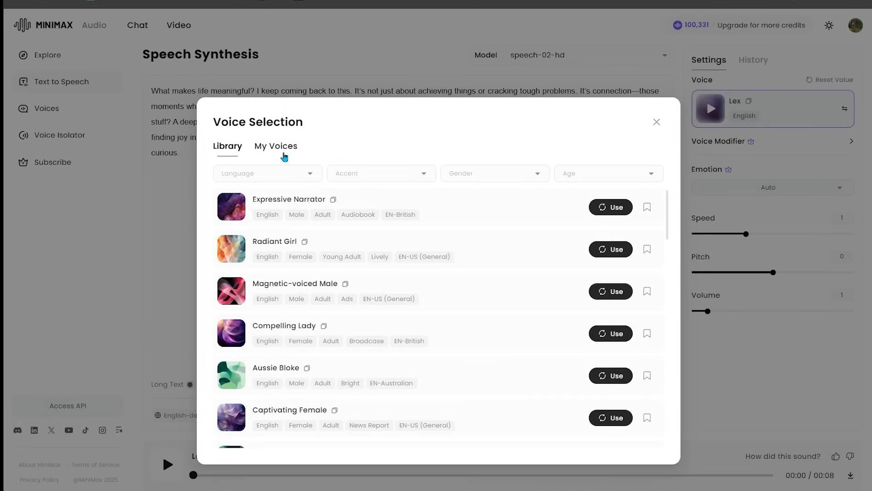
pyautogui.click(276, 146)
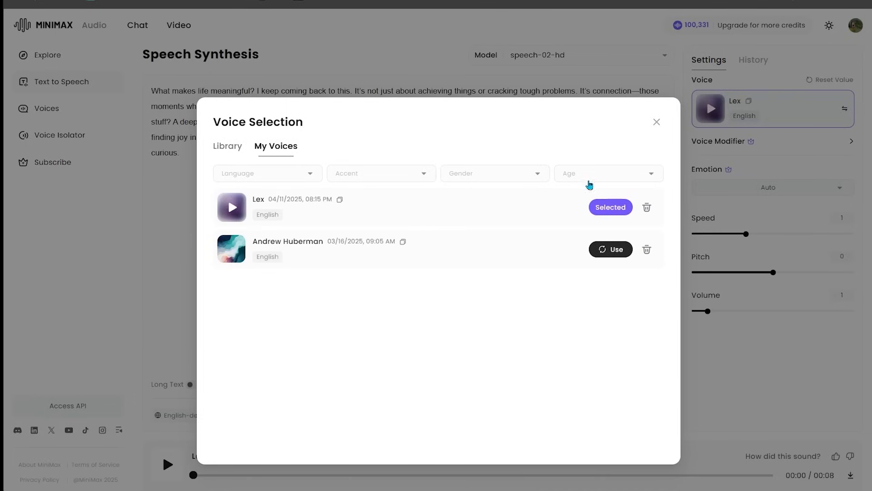
pyautogui.click(656, 122)
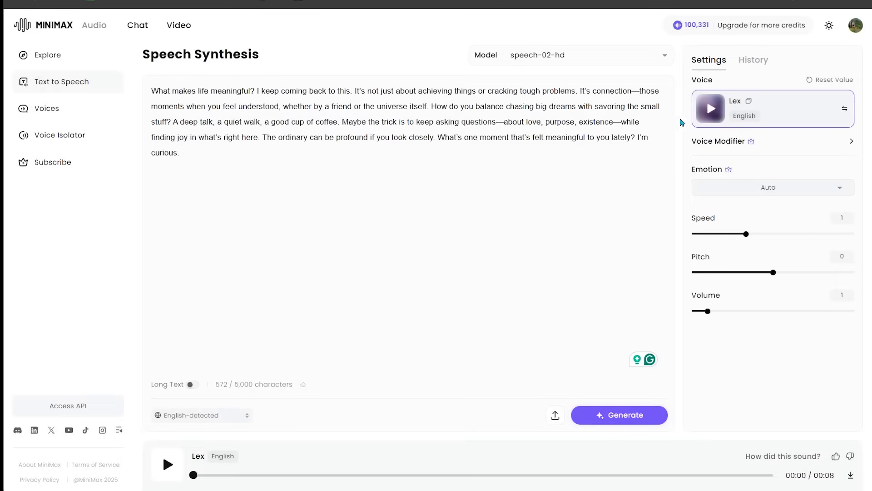
pyautogui.moveTo(775, 315)
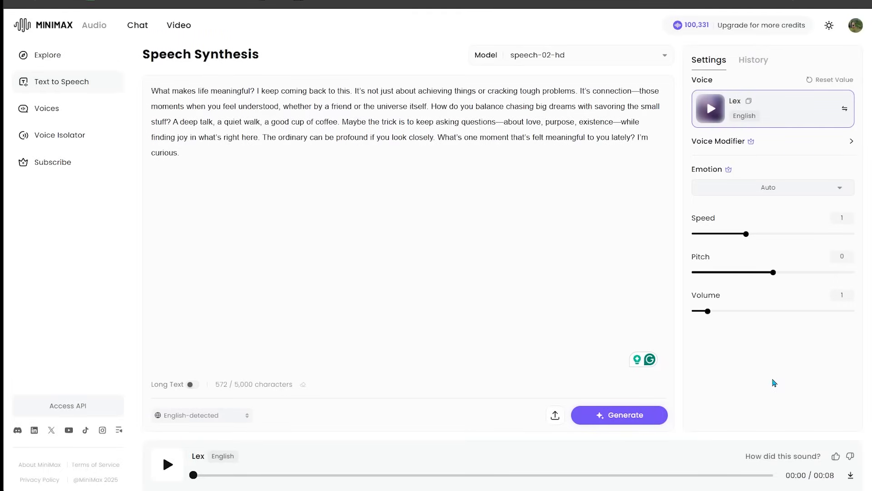
pyautogui.click(619, 414)
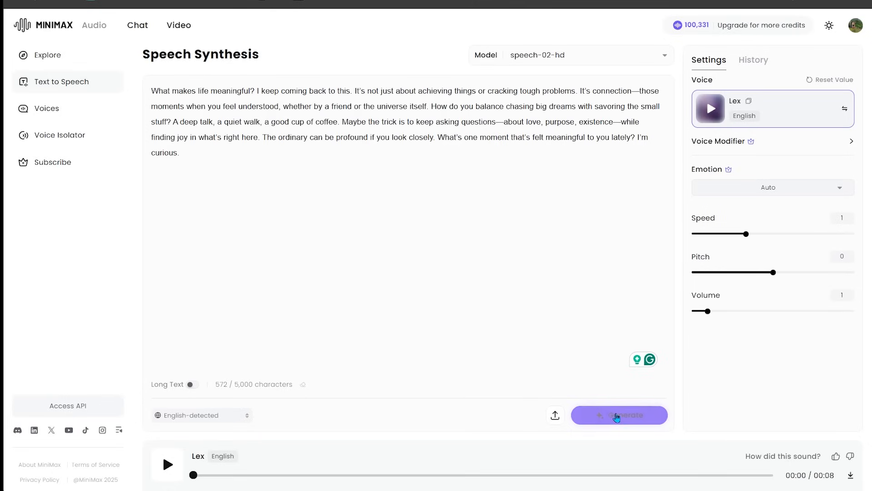
# Render the 35-second Lex reading, then view the subscription plans
pyautogui.click(619, 415)
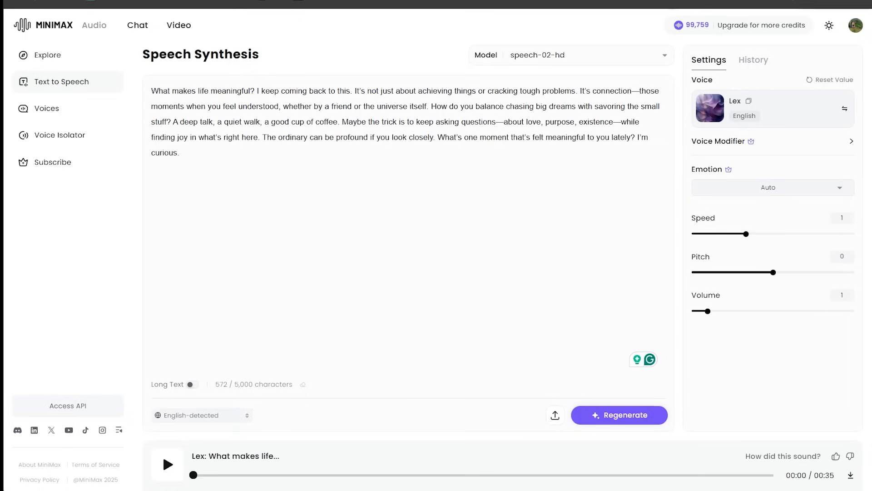
pyautogui.click(761, 25)
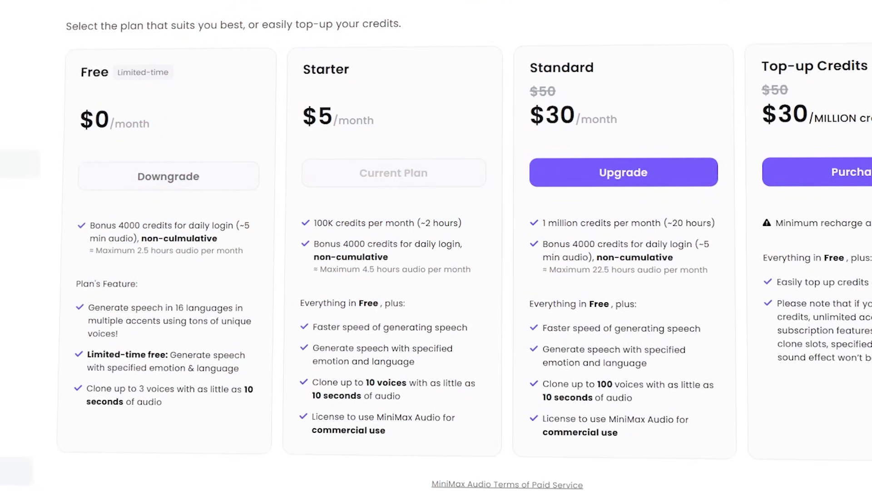
# Scroll through the subscription plans, ending on the What's New announcement of Speech-02 and Read Anything
pyautogui.scroll(3)
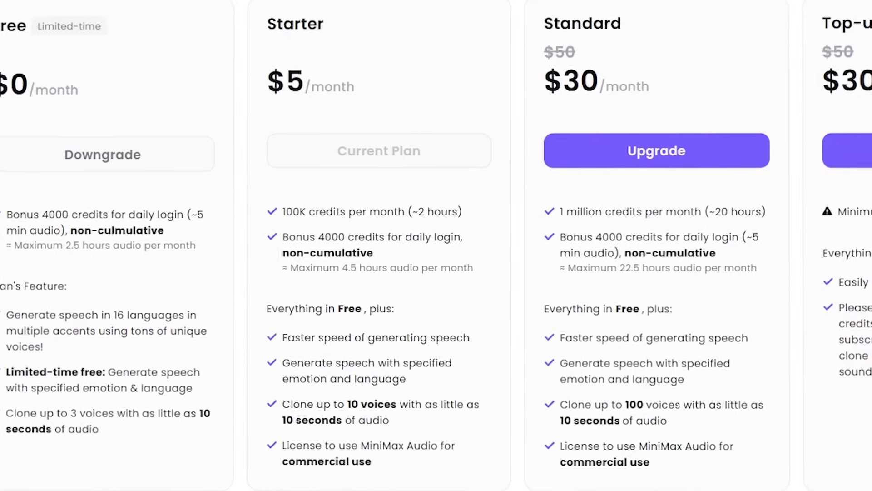
pyautogui.scroll(3)
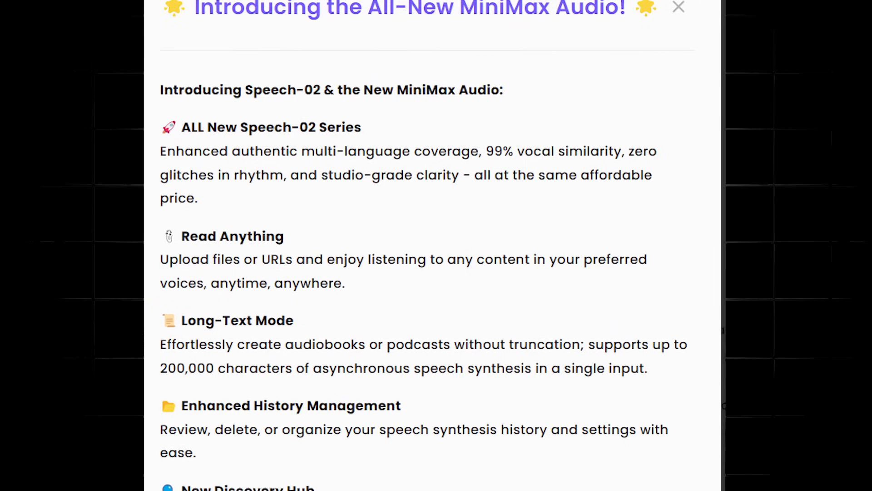
# Scroll the voice Library past Expressive Narrator, Aussie Bloke and Calm Woman
pyautogui.scroll(-3)
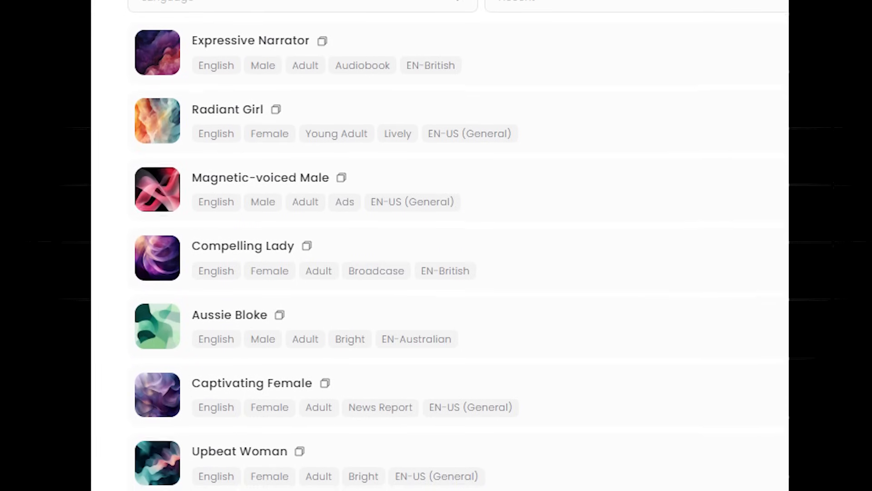
pyautogui.scroll(-3)
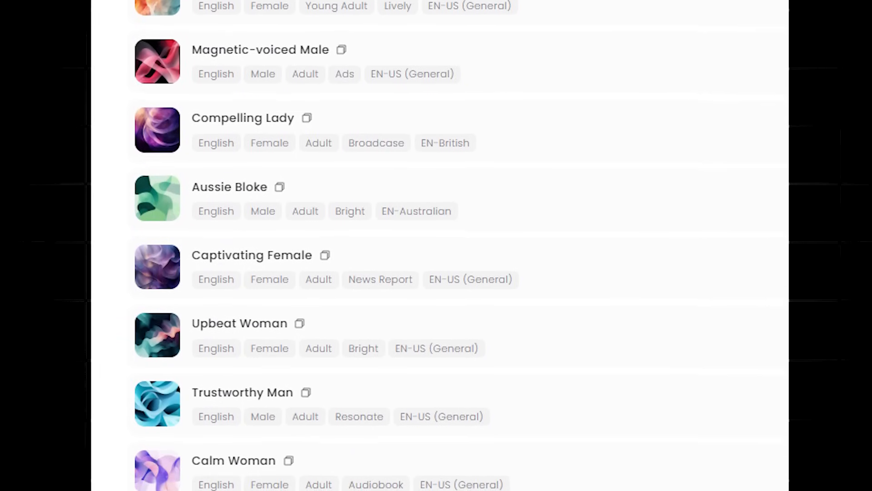